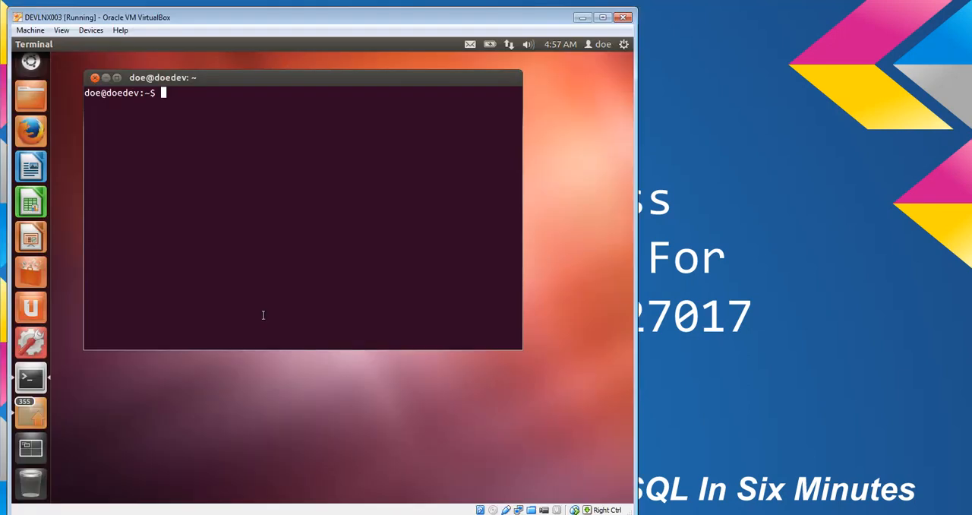
- Run ps aux to list every running process in the terminal
text(ps au)
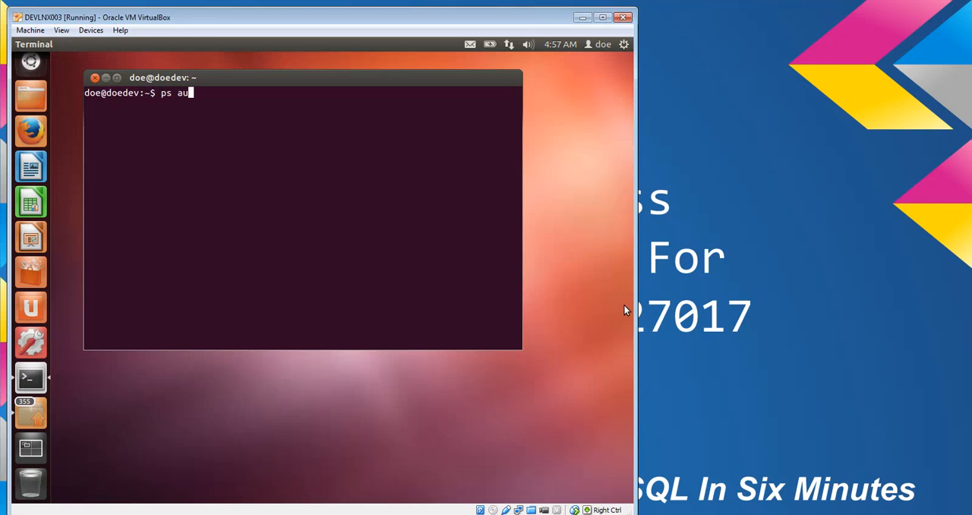
key(Return)
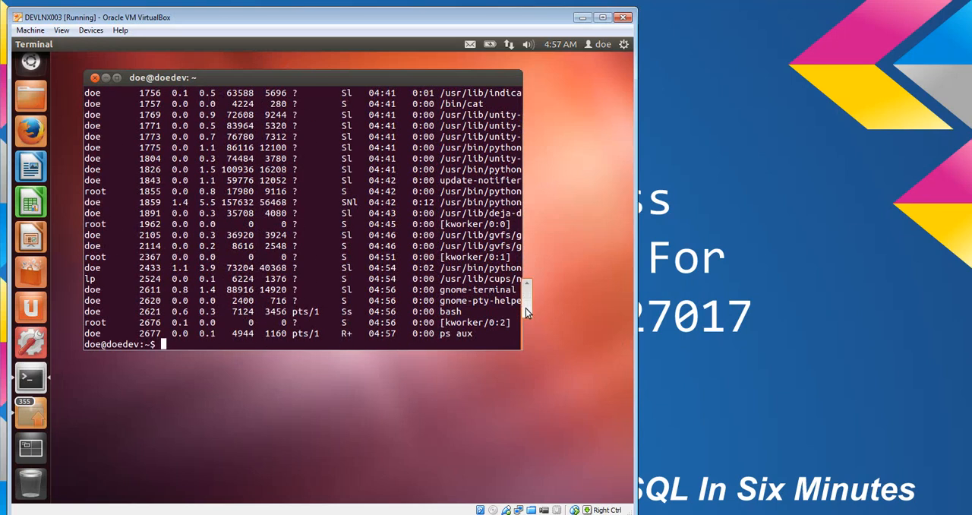
scroll(up, 3)
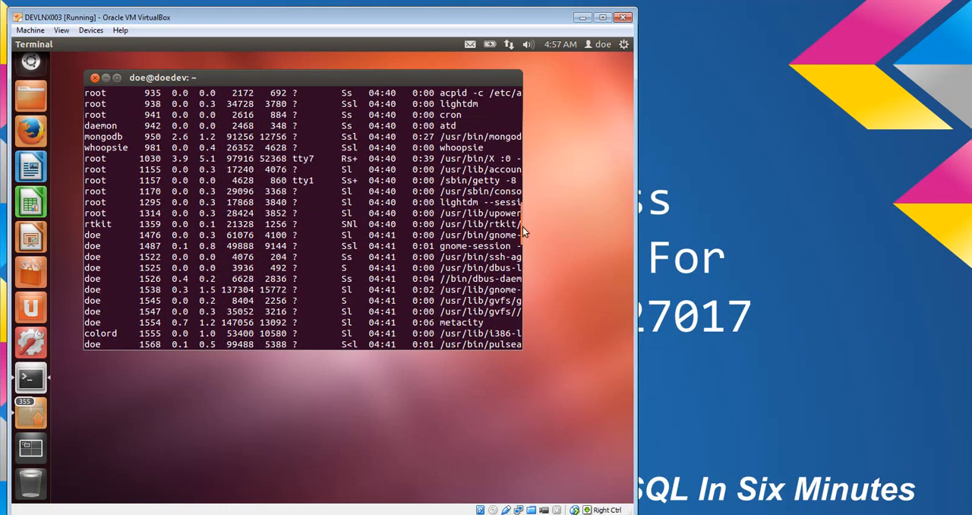
scroll(down, 3)
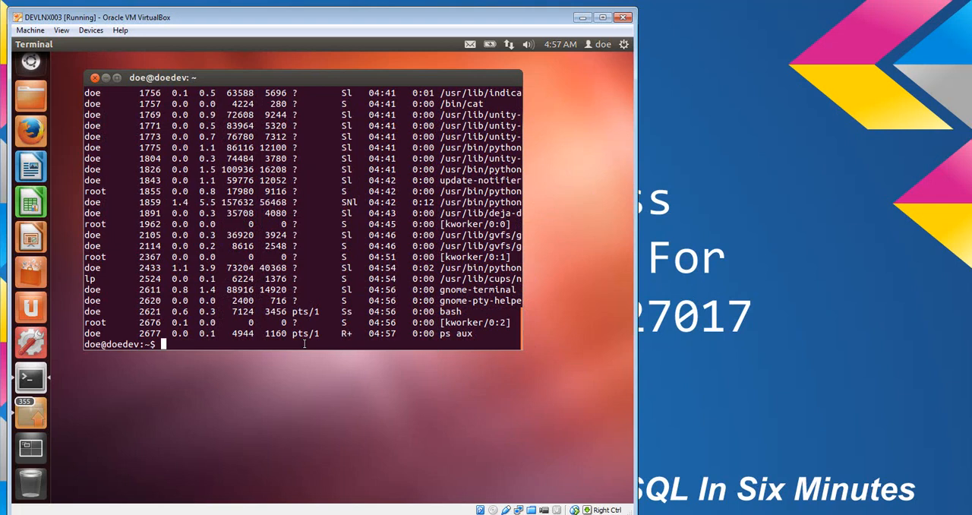
- Enter the mongodb folder and start sudo mongo, entering the sudo password
text(cd mongodb)
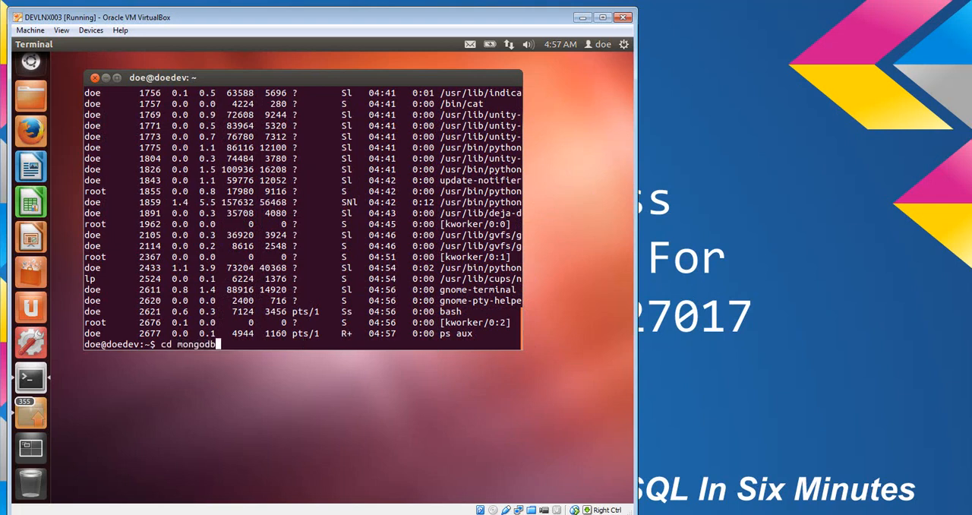
key(Return)
text(cd bin)
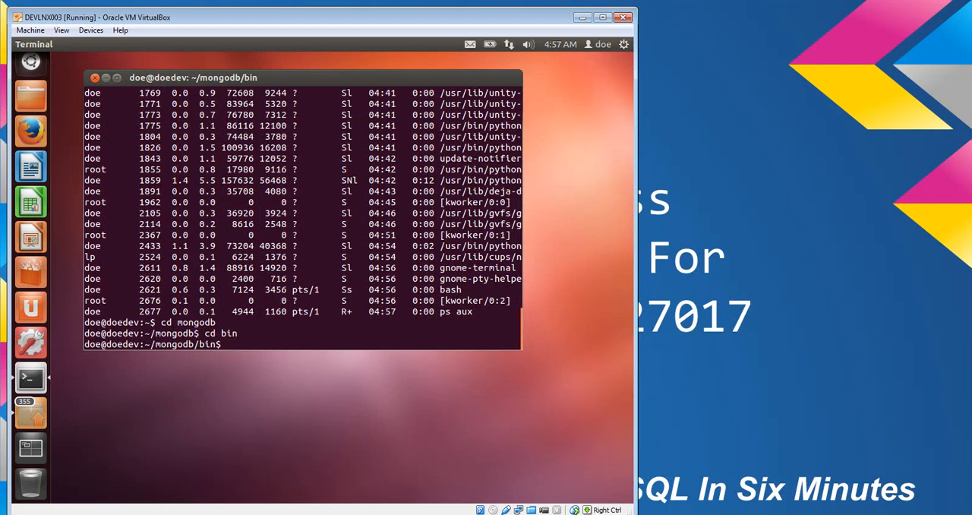
text(sud)
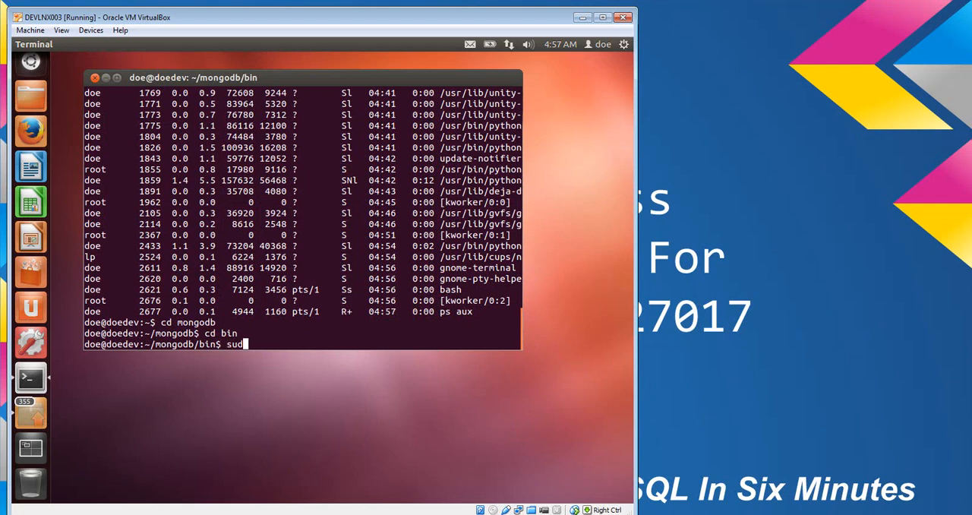
key(Return)
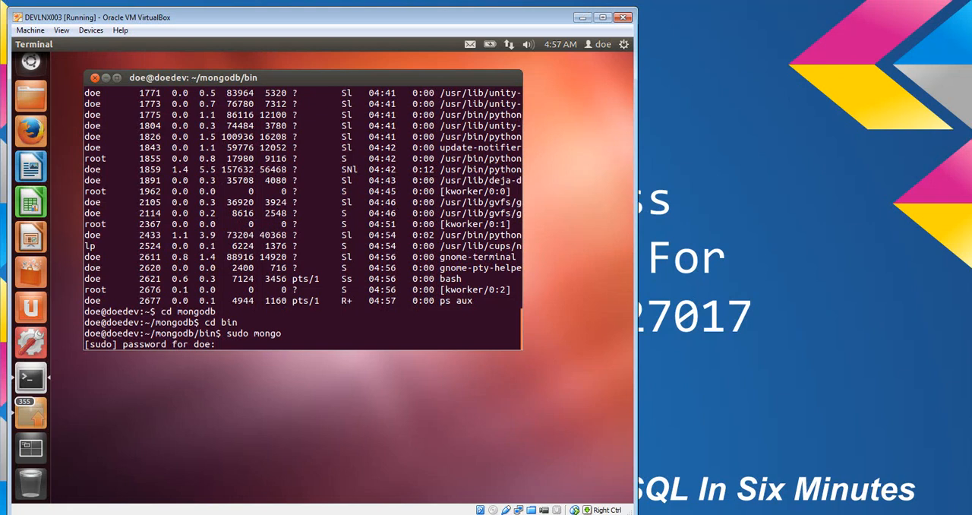
key(Return)
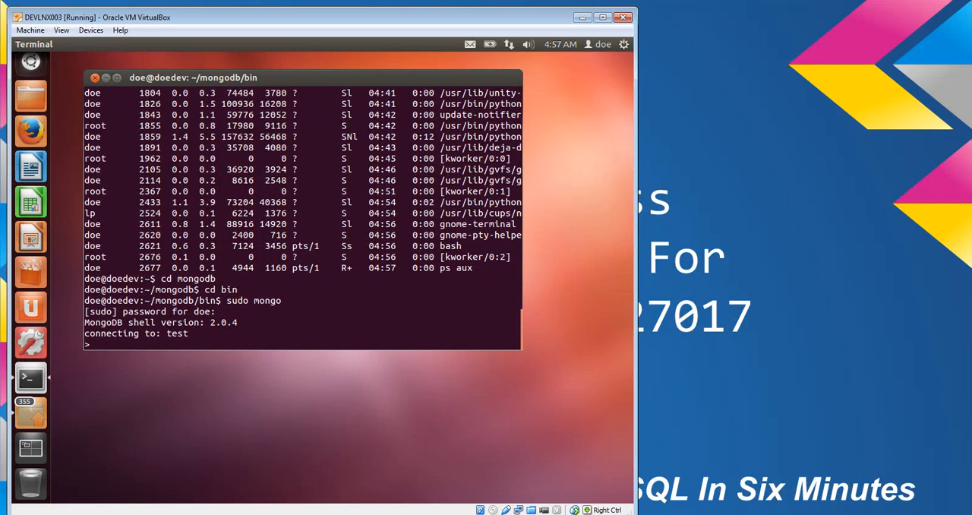